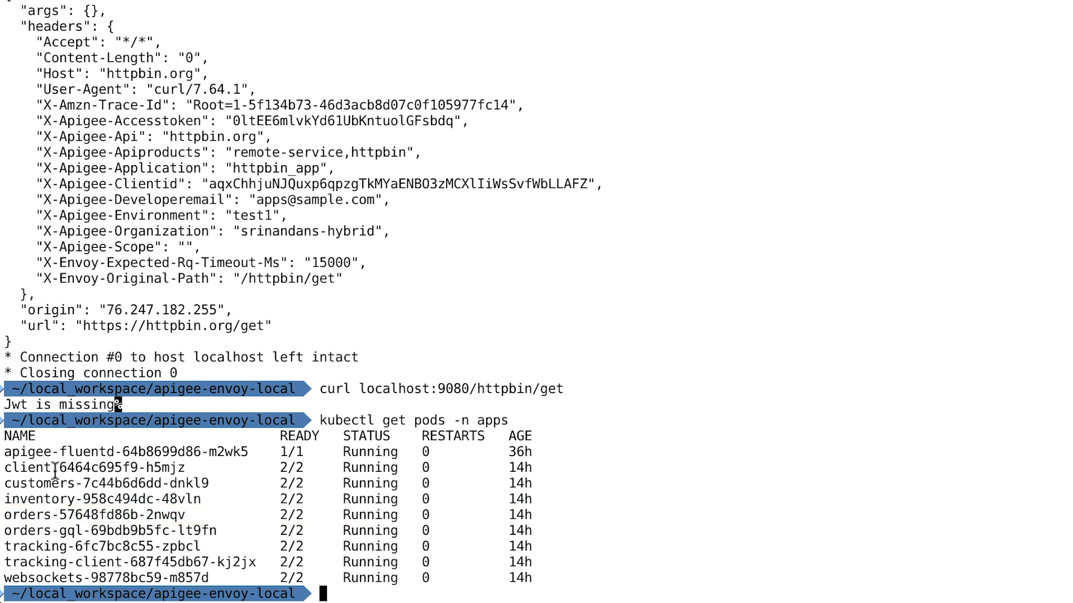
Review the 'Jwt is missing' httpbin response and the running pods in the apps namespace.
{"action": "scroll", "scroll_direction": "down", "scroll_amount": 3}
{"action": "type", "text": "curl http:"}
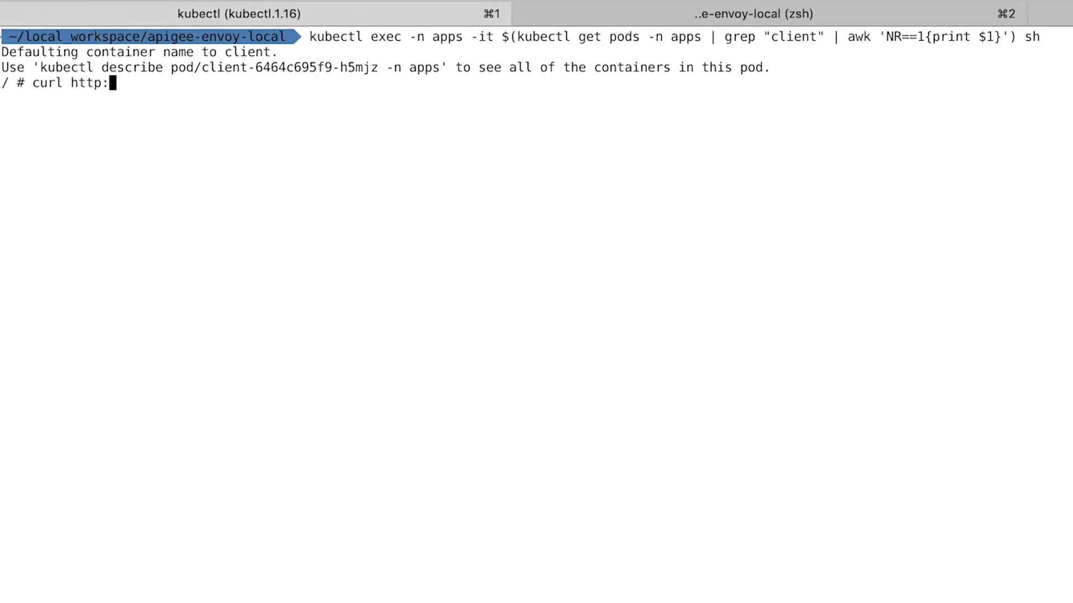
{"action": "type", "text": "//orders.apps.s"}
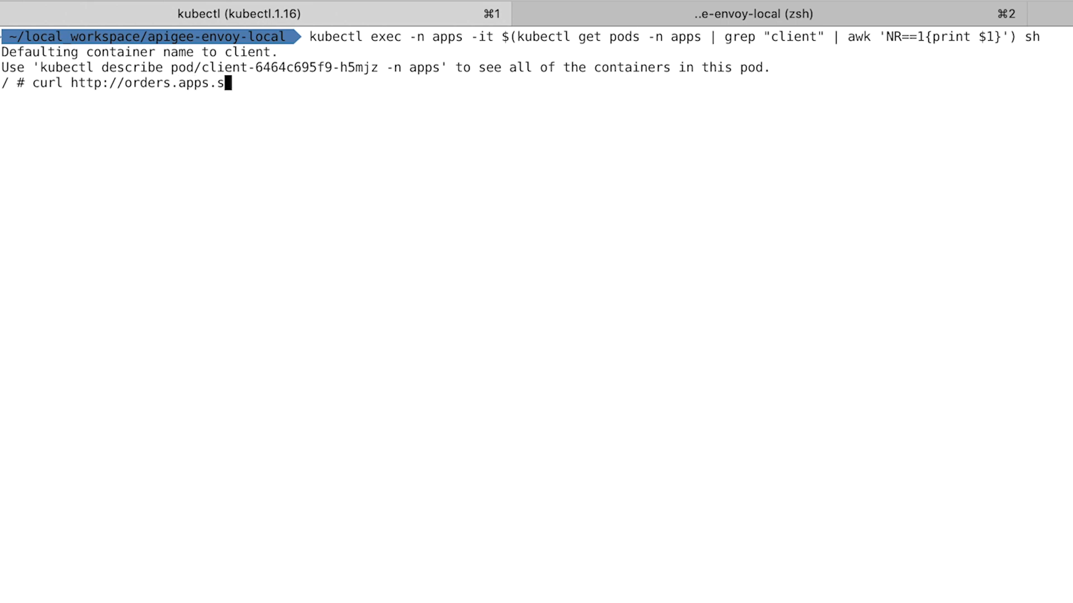
{"action": "type", "text": "vc.cluster.local:8080/orders"}
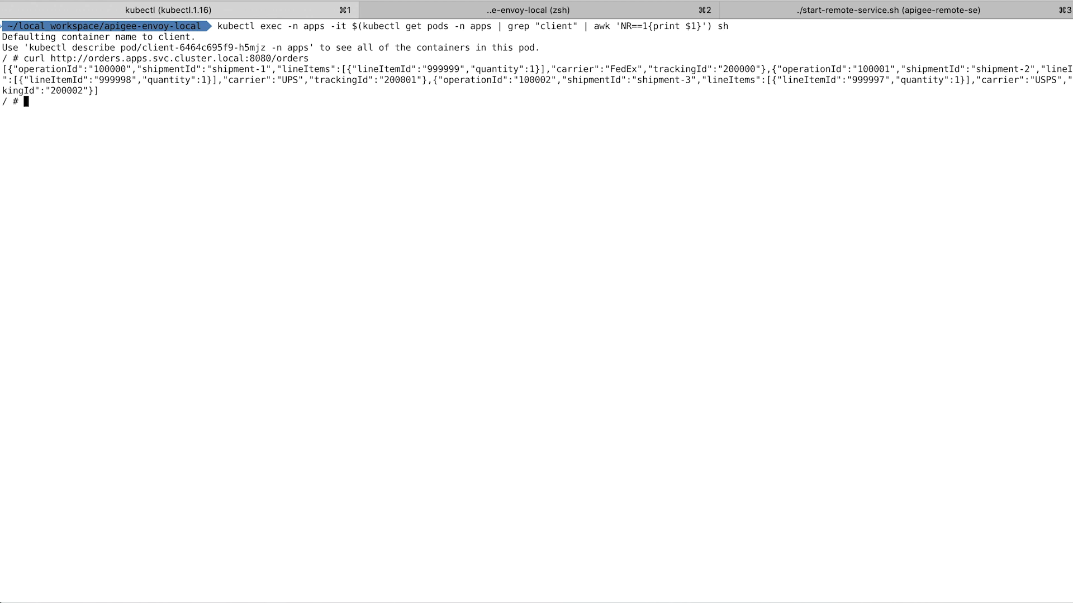
{"action": "type", "text": "exit"}
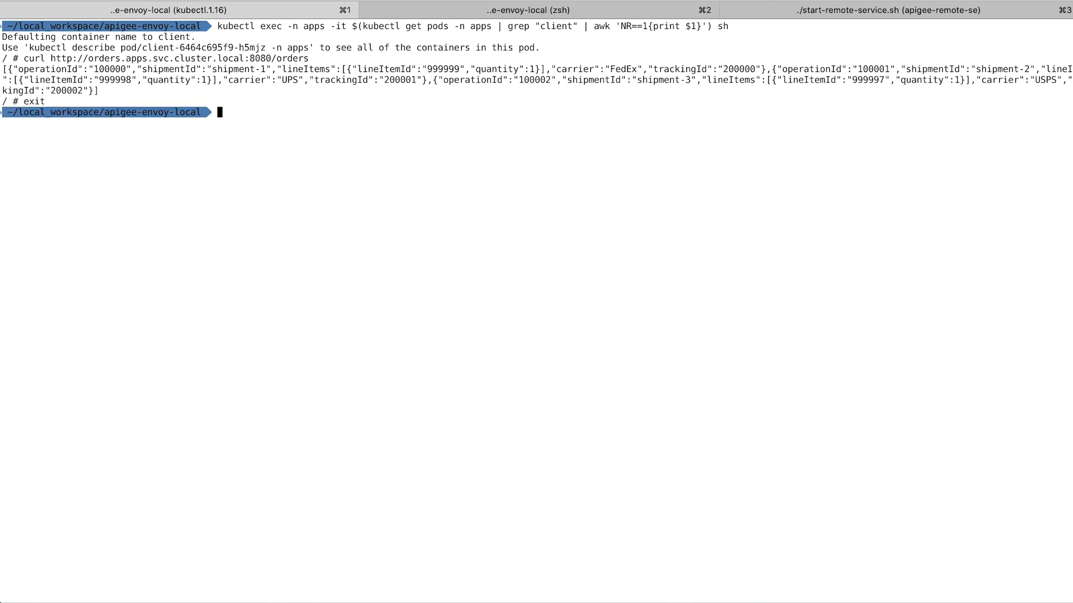
{"action": "type", "text": "cat envoyfilter-orders.yaml"}
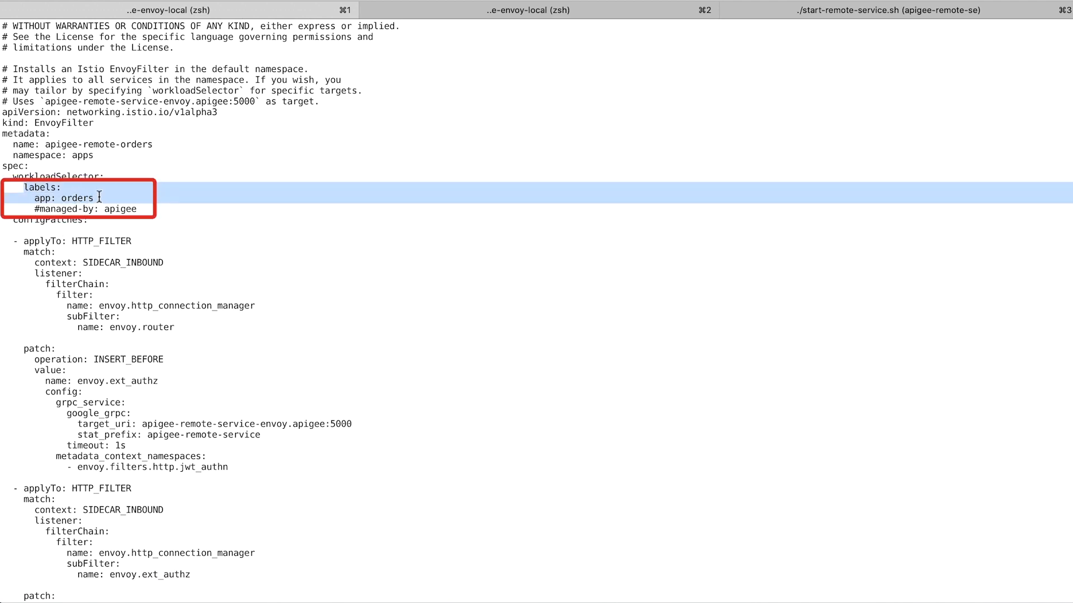
Review the EnvoyFilter manifest for the orders workload and highlight its authorization patch.
{"action": "scroll", "scroll_direction": "down", "scroll_amount": 3}
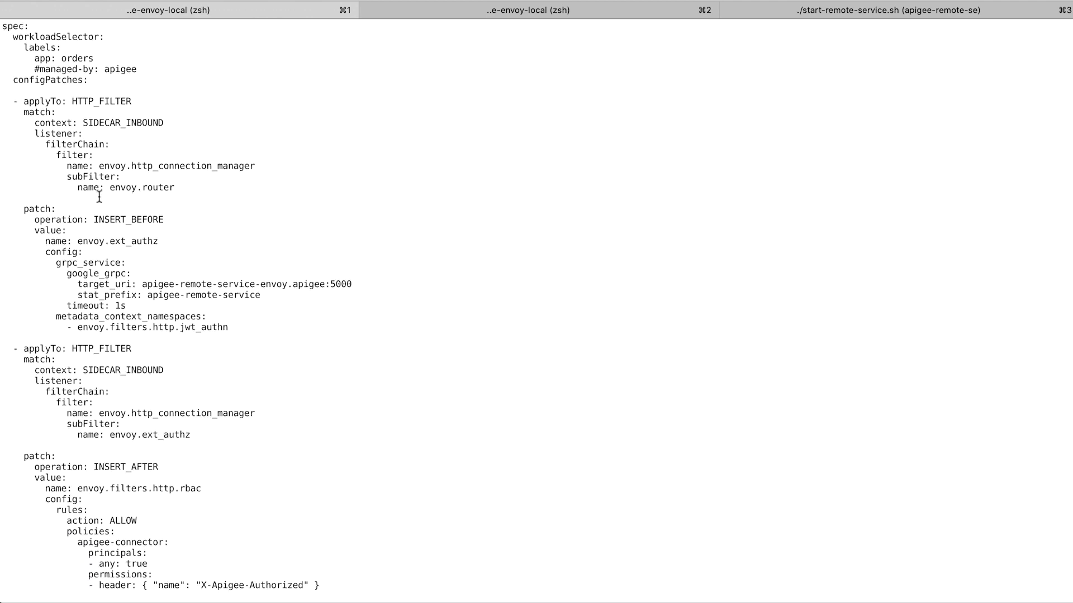
{"action": "mouse_move", "coordinate": [22, 231]}
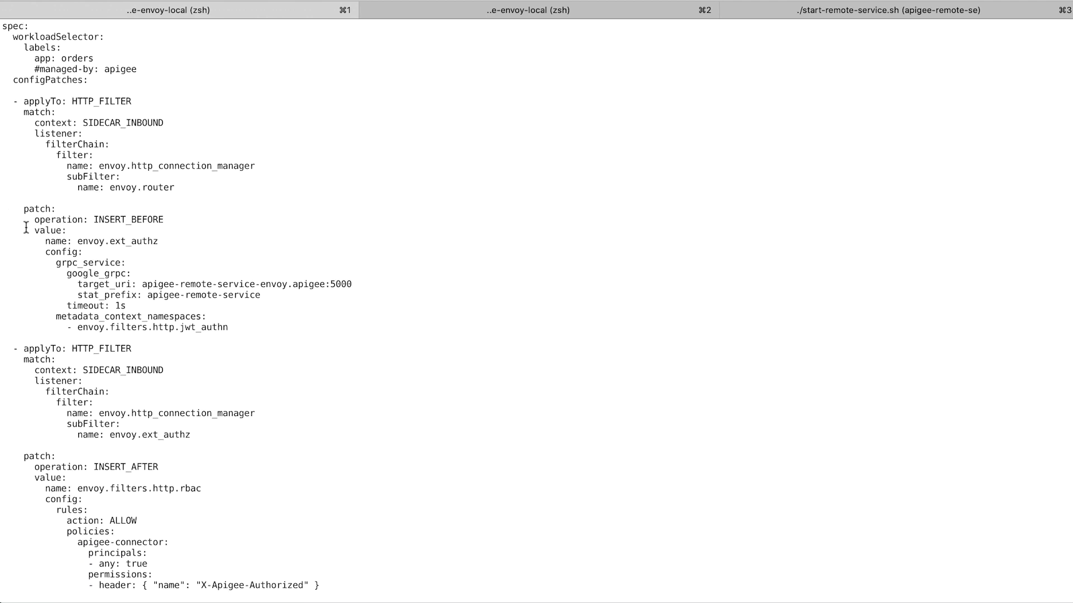
{"action": "left_click_drag", "start_coordinate": [26, 230], "coordinate": [244, 327]}
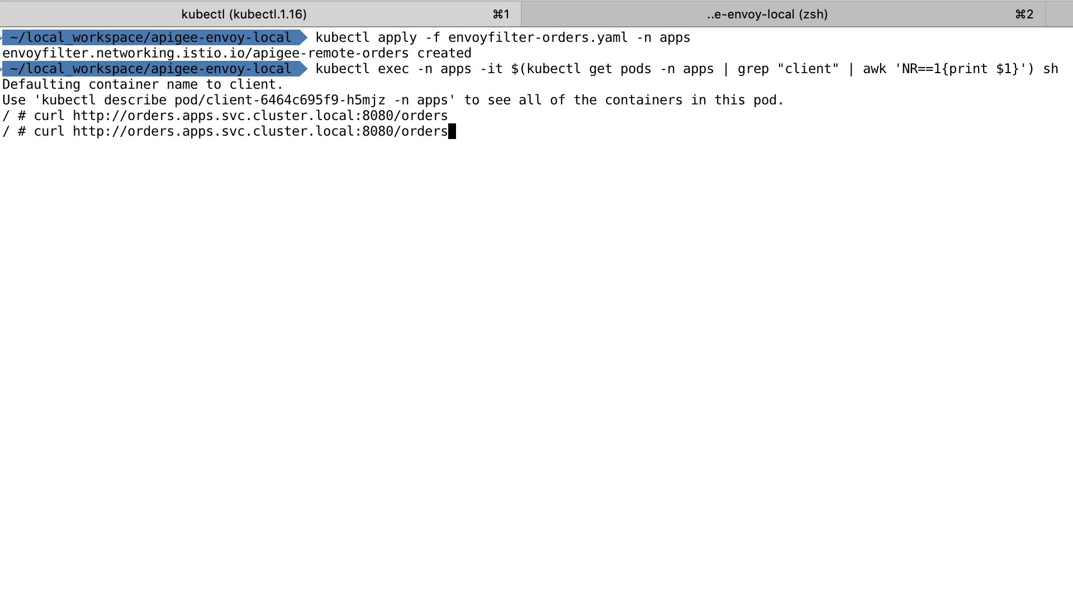
Curl the orders URL with -v from the client pod and highlight the 403 Forbidden response.
{"action": "type", "text": "-v"}
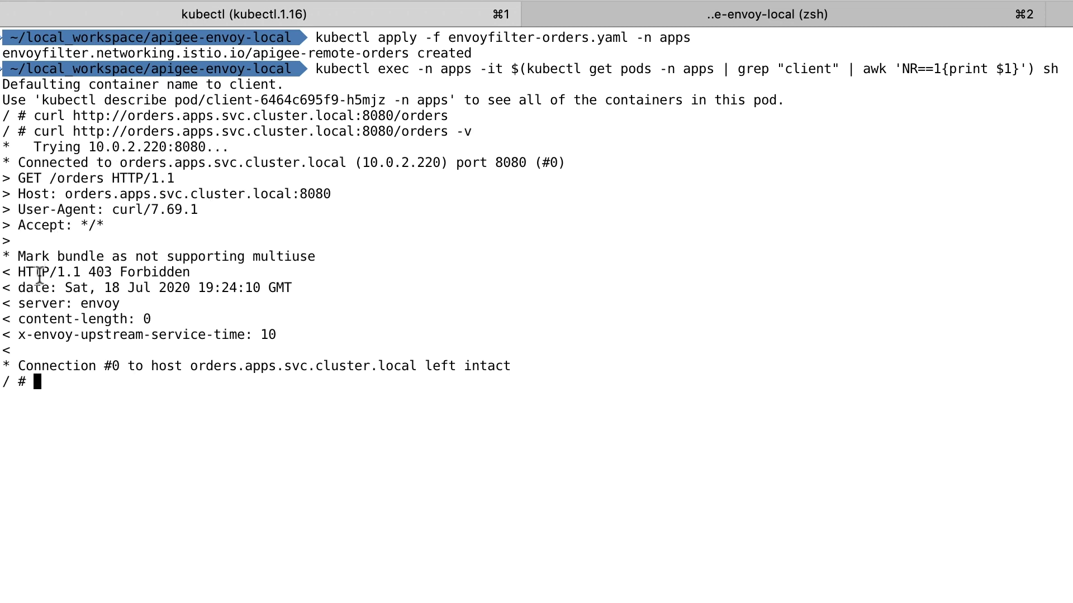
{"action": "double_click", "coordinate": [100, 272]}
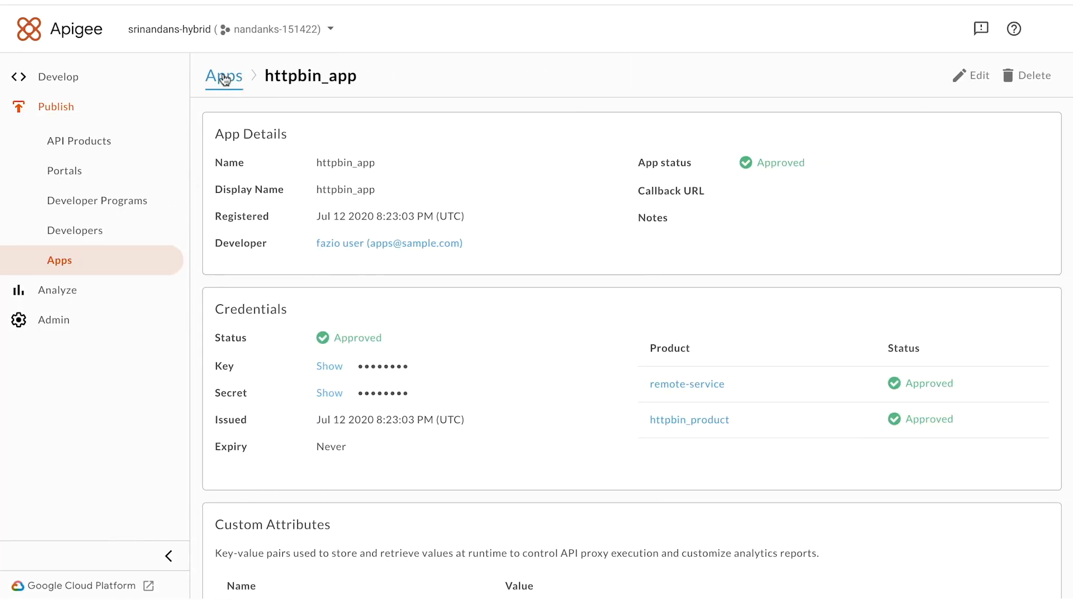
Inspect orders_product and highlight its orders.apps.svc.cluster.local:8080 remote service target.
{"action": "left_click", "coordinate": [224, 76]}
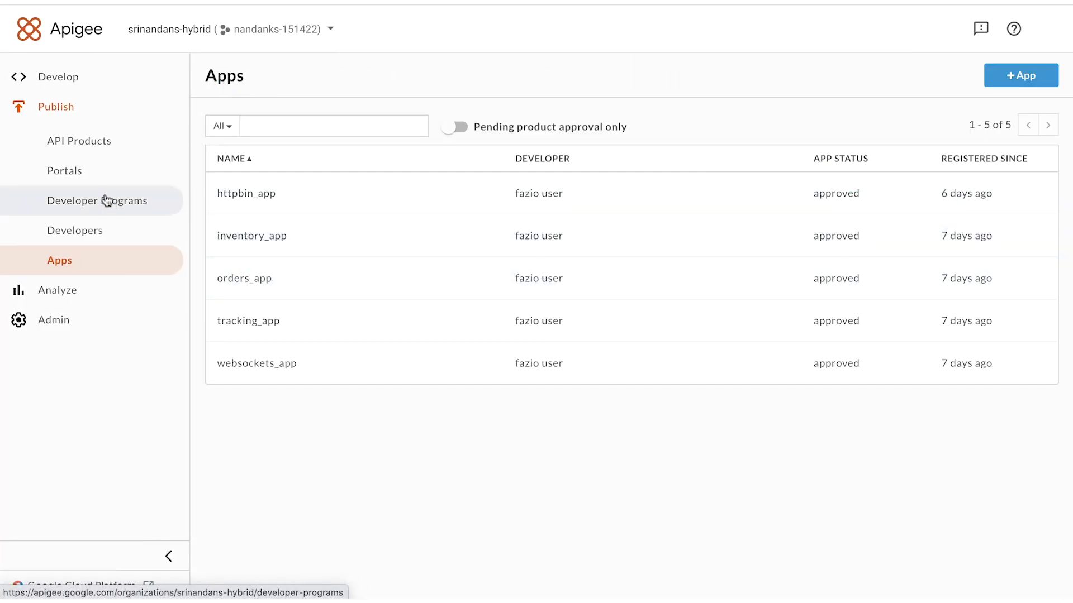
{"action": "left_click", "coordinate": [78, 140]}
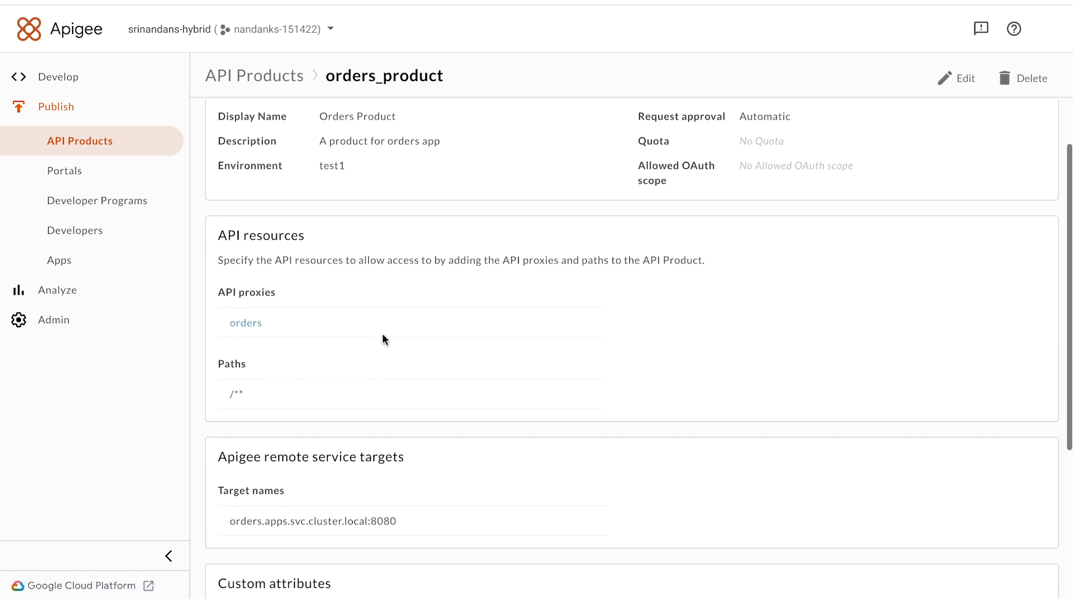
{"action": "scroll", "scroll_direction": "down", "scroll_amount": 3}
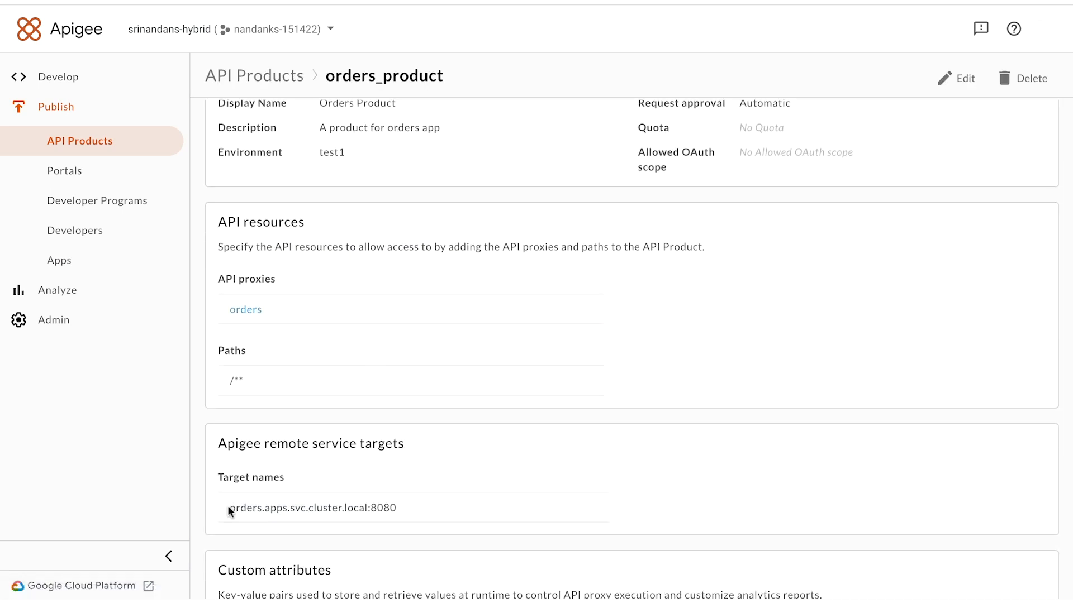
{"action": "double_click", "coordinate": [310, 508]}
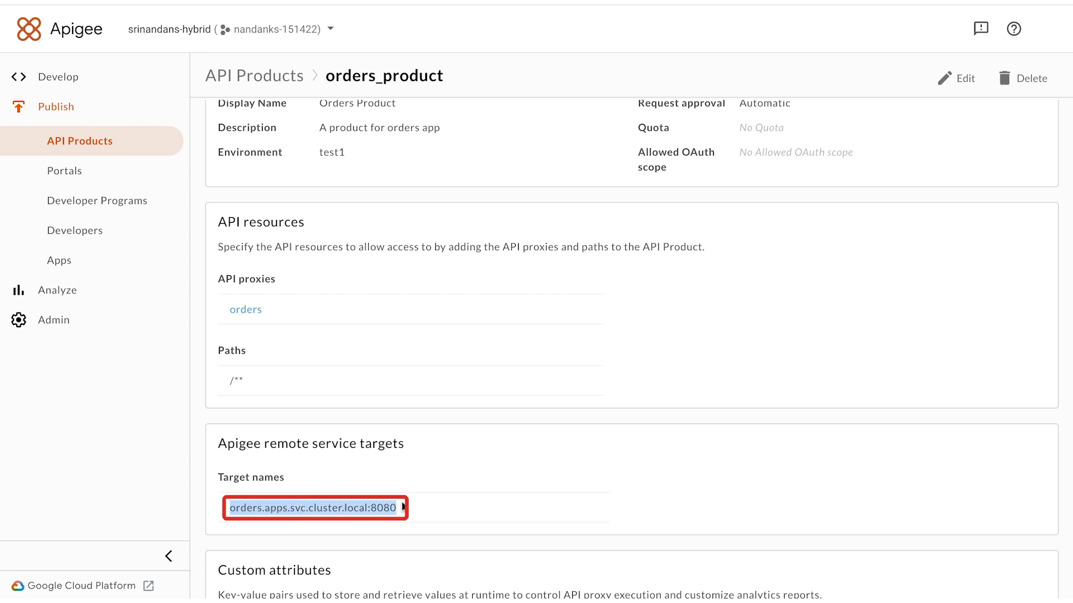
{"action": "mouse_move", "coordinate": [133, 271]}
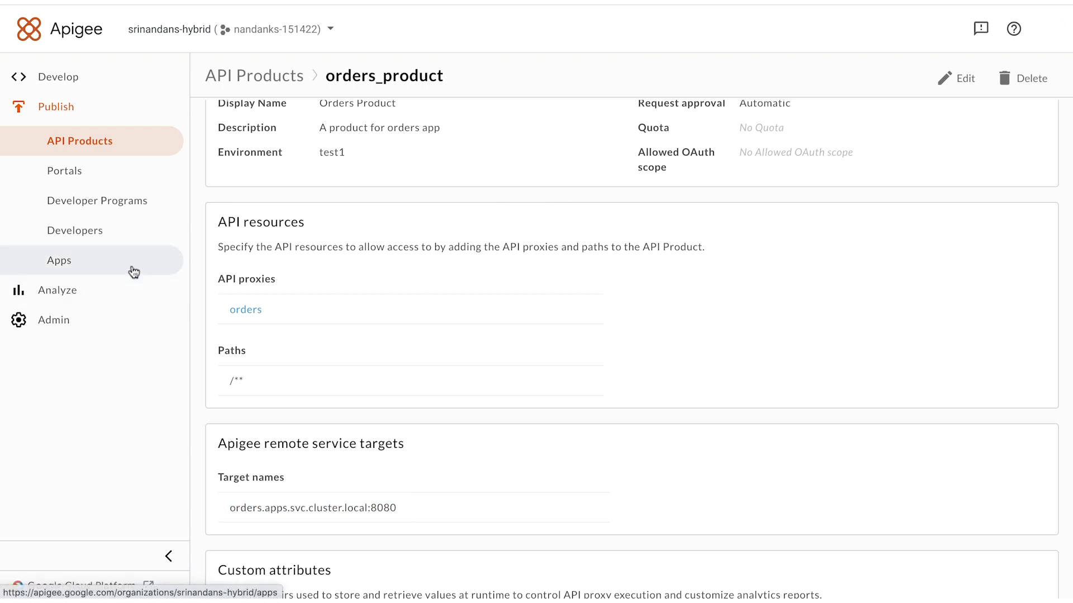
Return to Apps, view orders_app's Orders Product and remote-service credentials, and reveal its API key.
{"action": "left_click", "coordinate": [59, 260]}
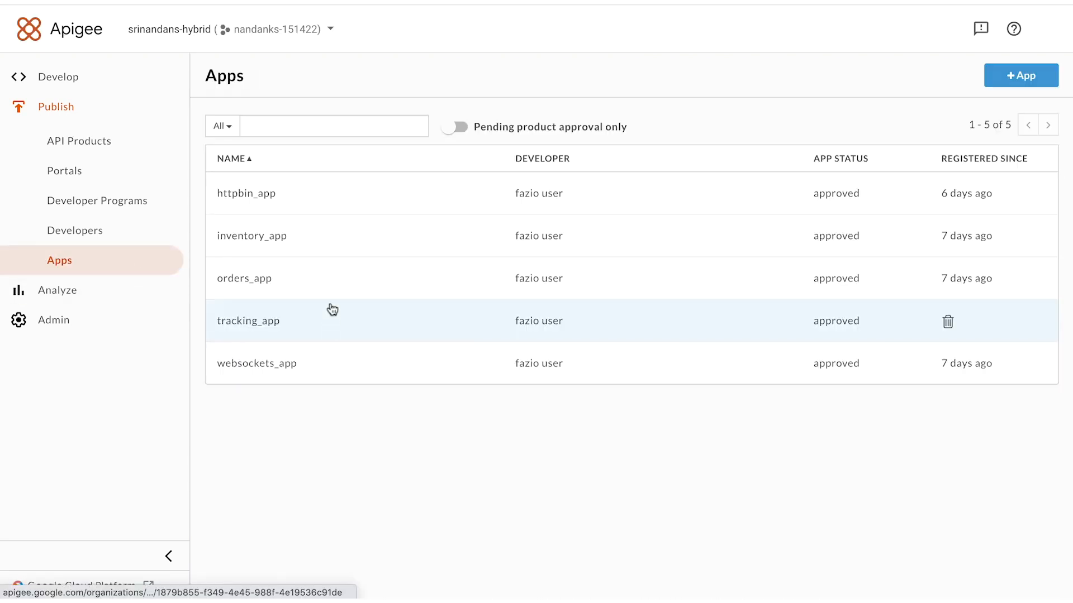
{"action": "left_click", "coordinate": [243, 278]}
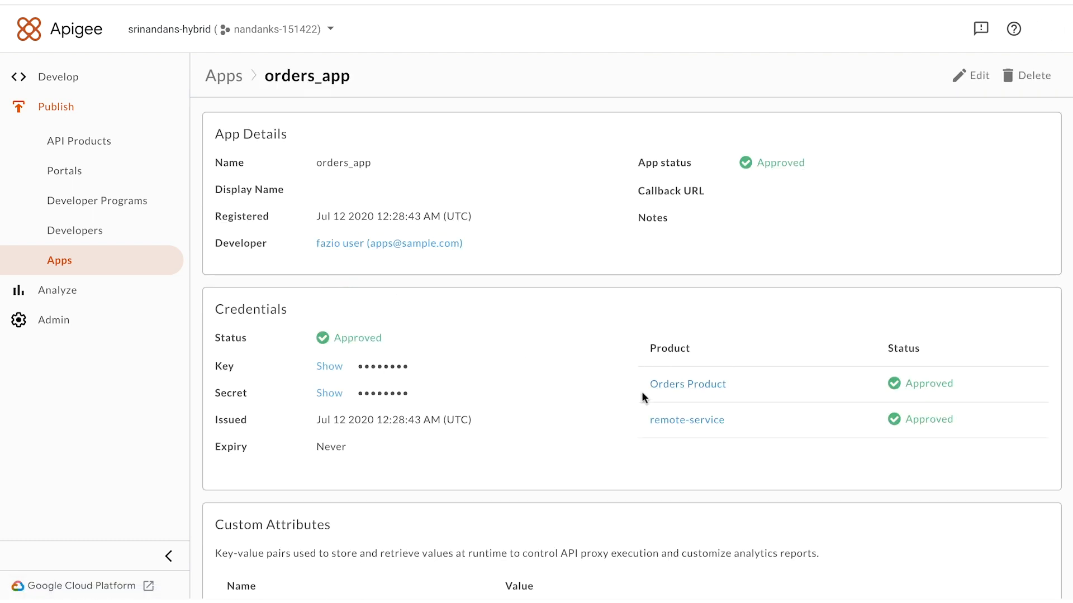
{"action": "left_click", "coordinate": [329, 366]}
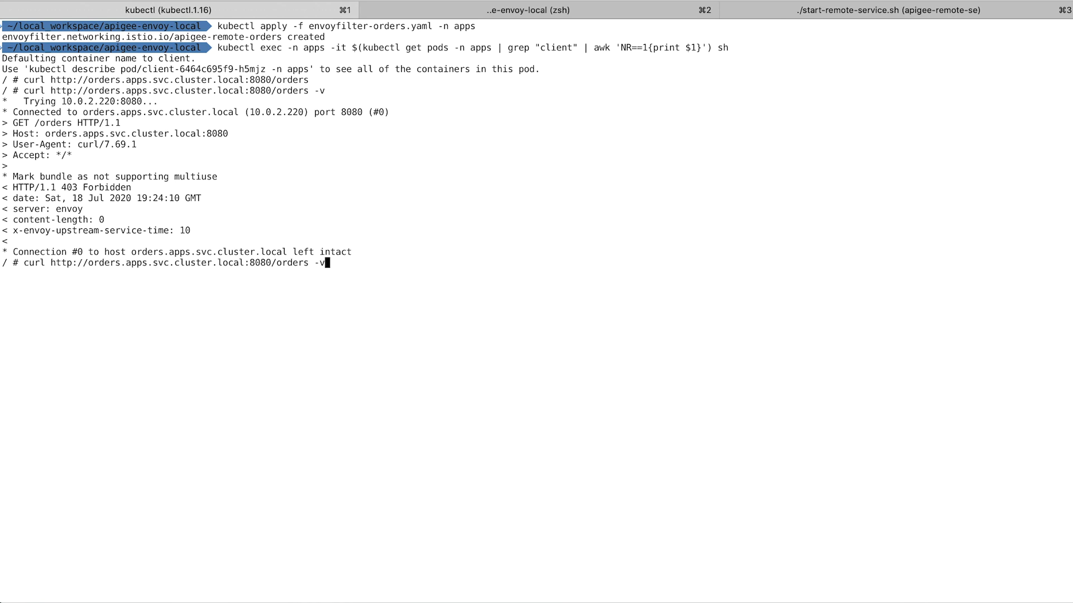
Re-send the orders curl with the orders app's key in an x-api-key header.
{"action": "type", "text": "-H \"x-api-key: PcM70NuX90gOob70XtJYzQNm8AAuUyXUMD43UwVt24DwfVoR"}
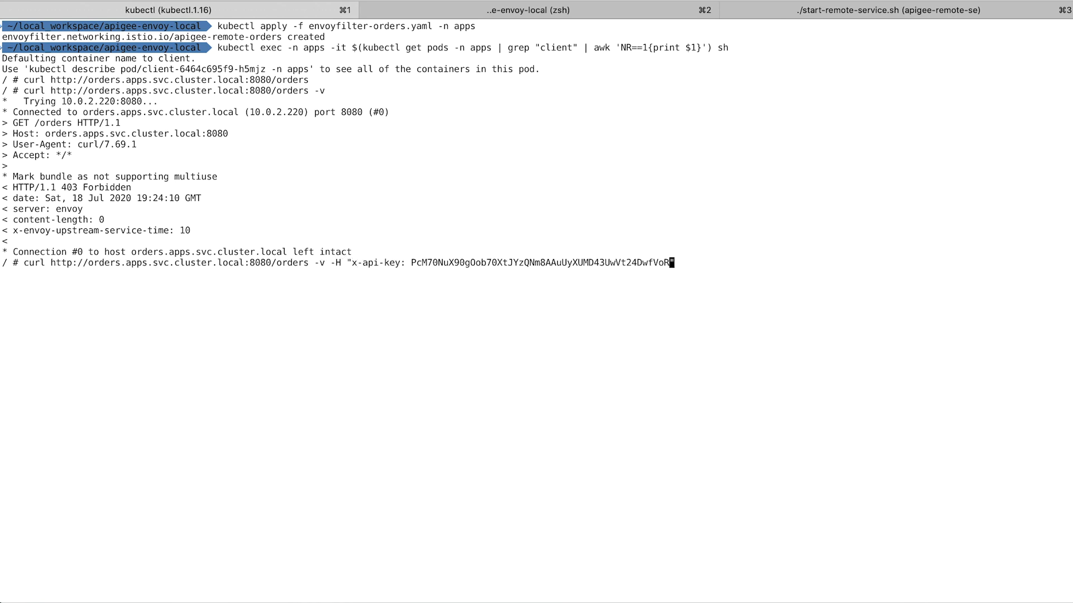
{"action": "key", "text": "Enter"}
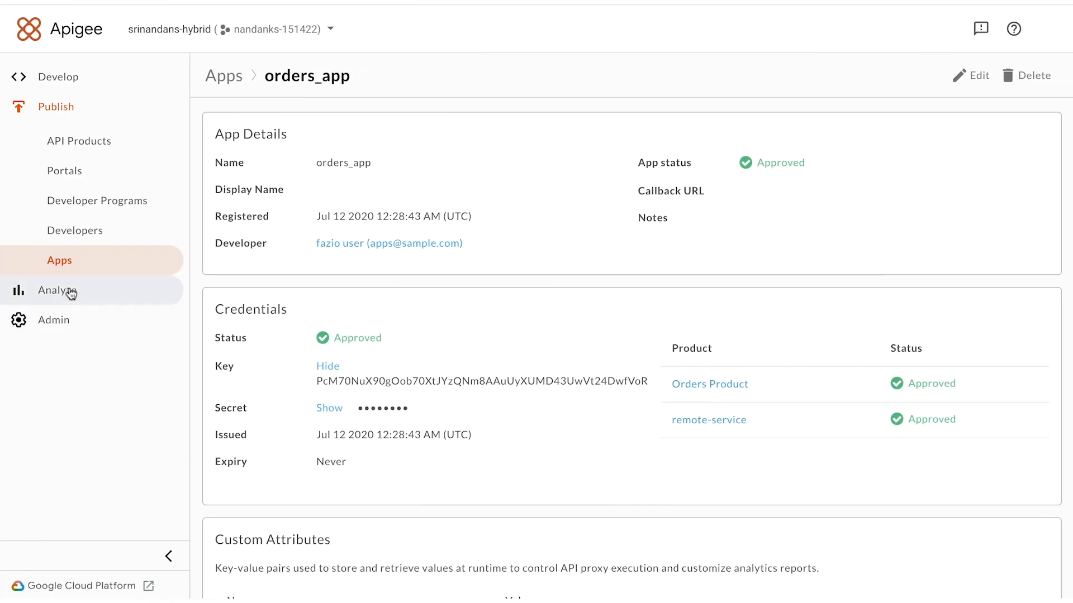
Show API Proxy Performance under Analyze > API Metrics and scroll to the Traffic by proxy chart.
{"action": "left_click", "coordinate": [56, 291]}
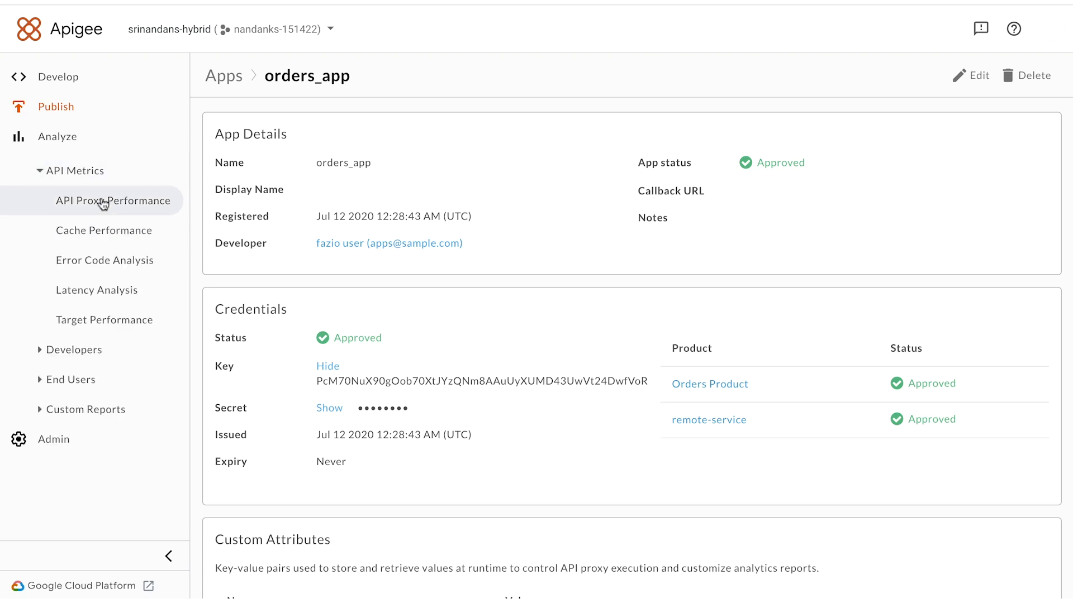
{"action": "left_click", "coordinate": [111, 201]}
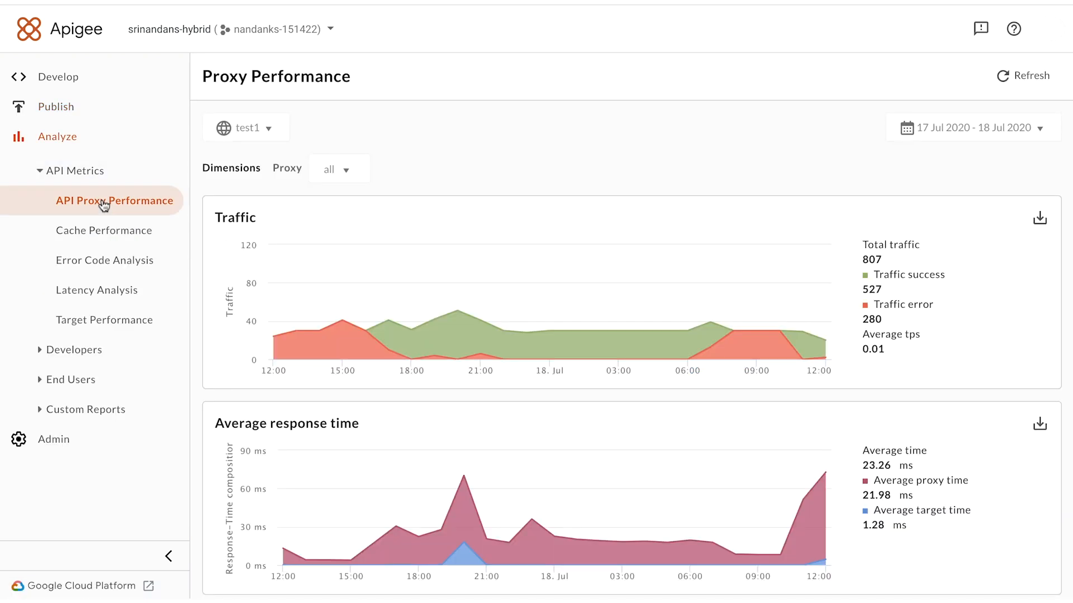
{"action": "scroll", "scroll_direction": "down", "scroll_amount": 3}
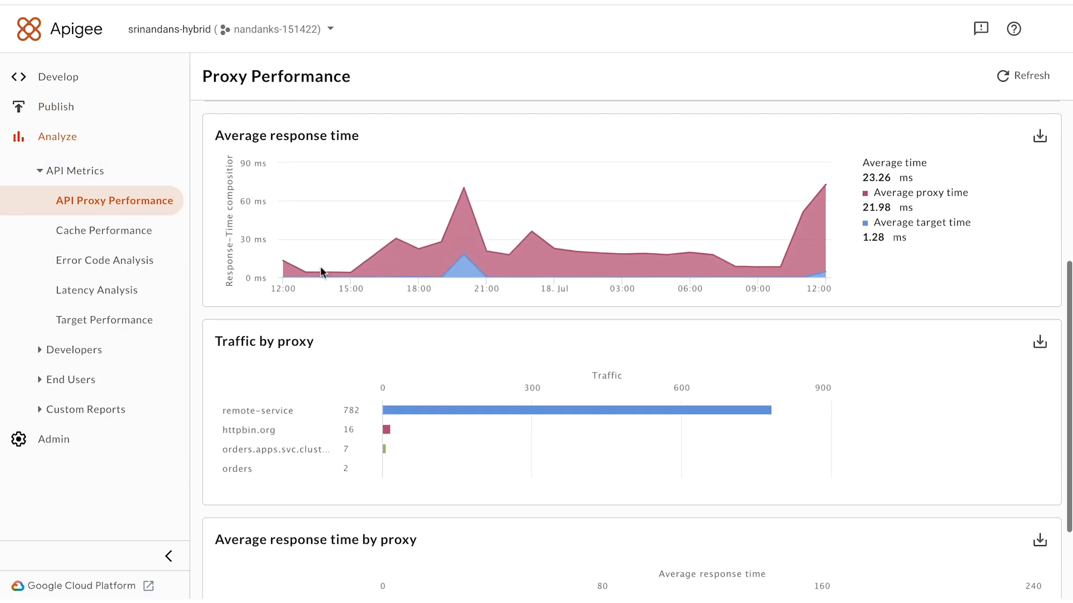
{"action": "mouse_move", "coordinate": [270, 460]}
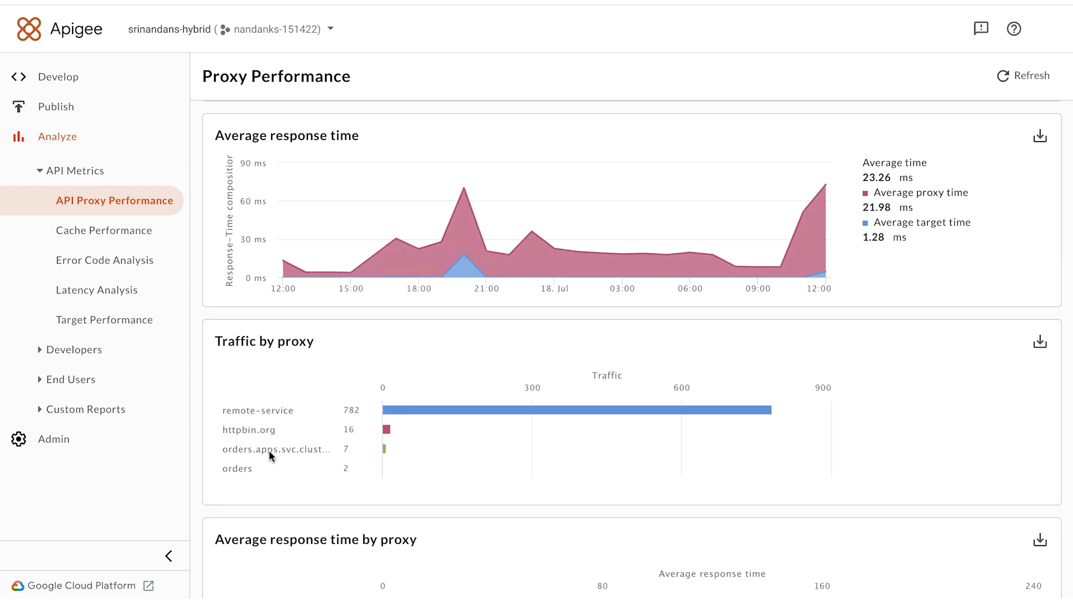
{"action": "mouse_move", "coordinate": [387, 436]}
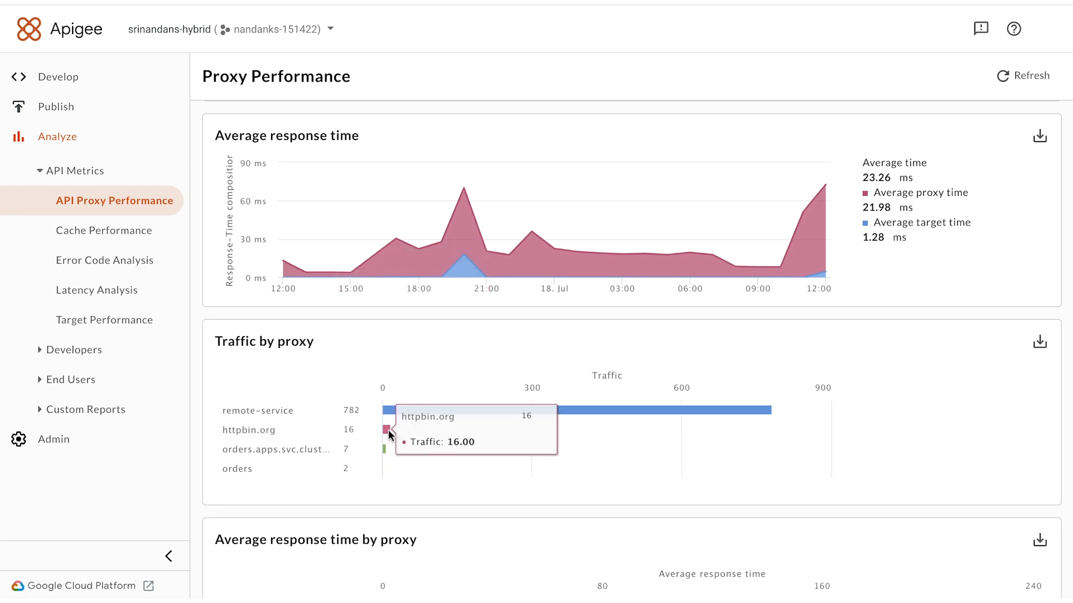